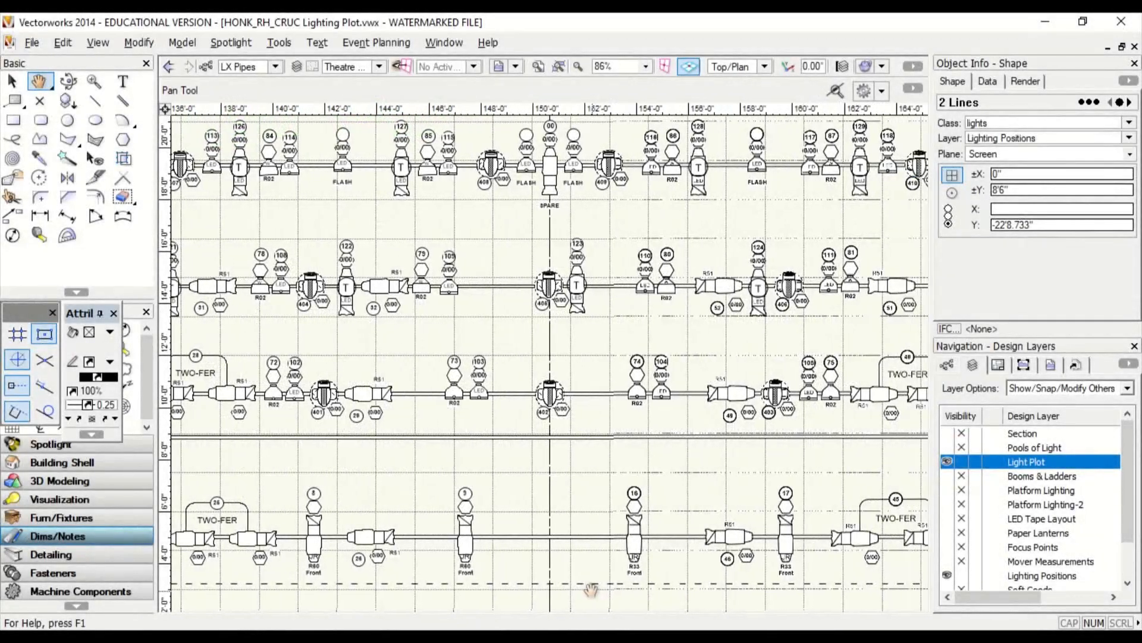
# - Pan across the Light Plot layer to view different lighting pipe positions
pyautogui.moveTo(590, 590); pyautogui.dragTo(455, 594)
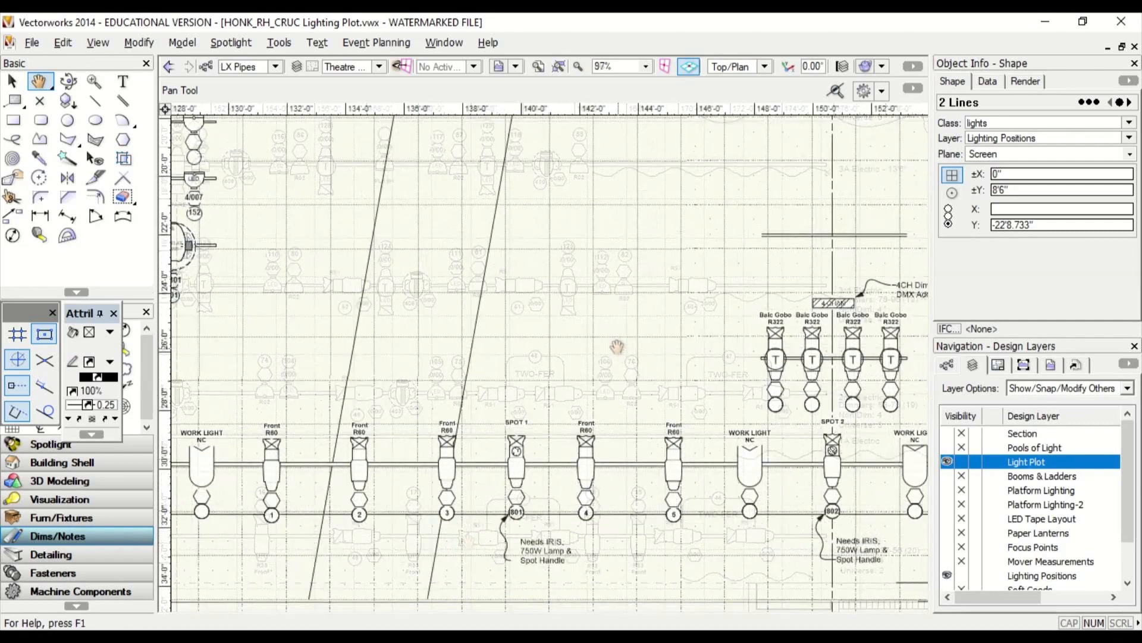
pyautogui.moveTo(616, 346); pyautogui.dragTo(510, 288)
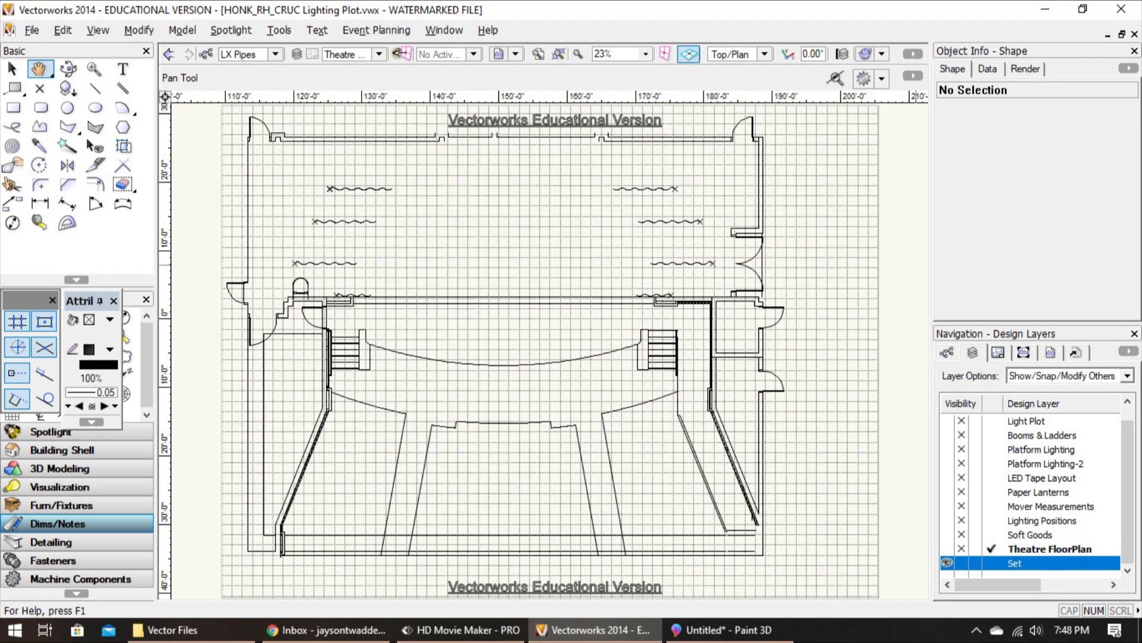
pyautogui.write('HOUSE')
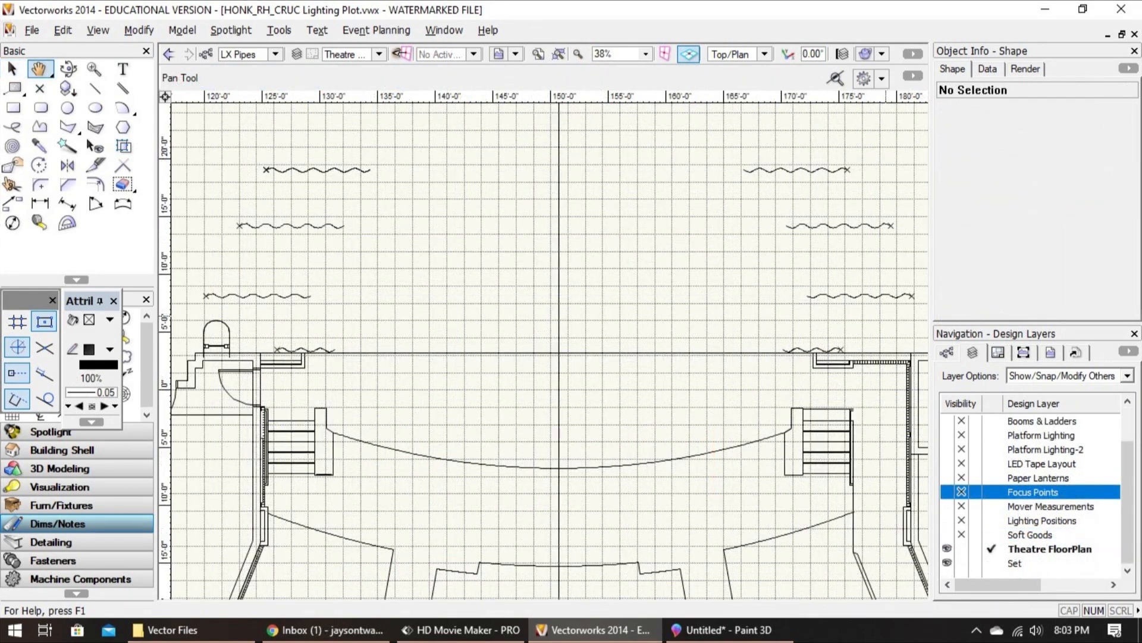
# - Turn on visibility of the Focus Points layer in the Navigation palette
pyautogui.click(948, 491)
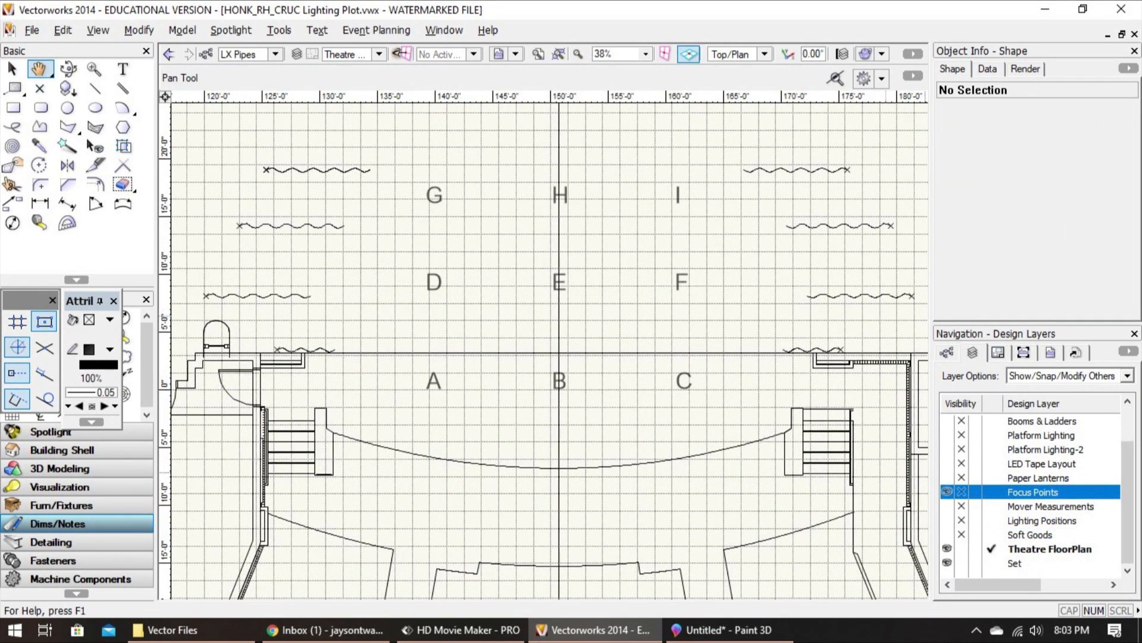
pyautogui.click(961, 492)
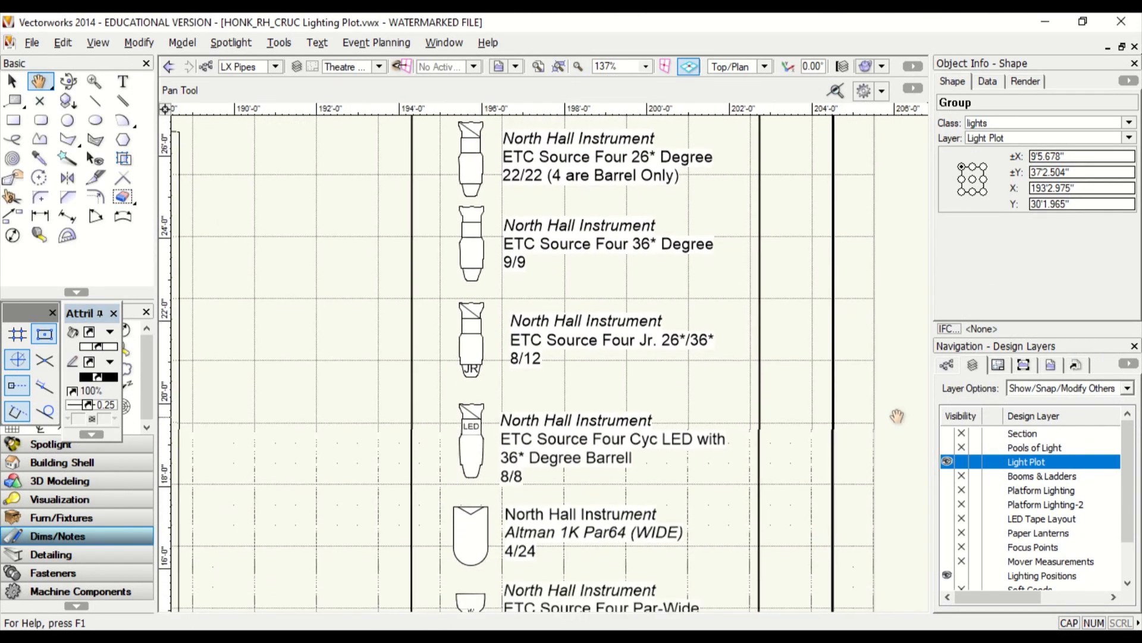
# - Scroll down the instrument key to the BEAM Design Spot and LED moving heads
pyautogui.scroll(-3)
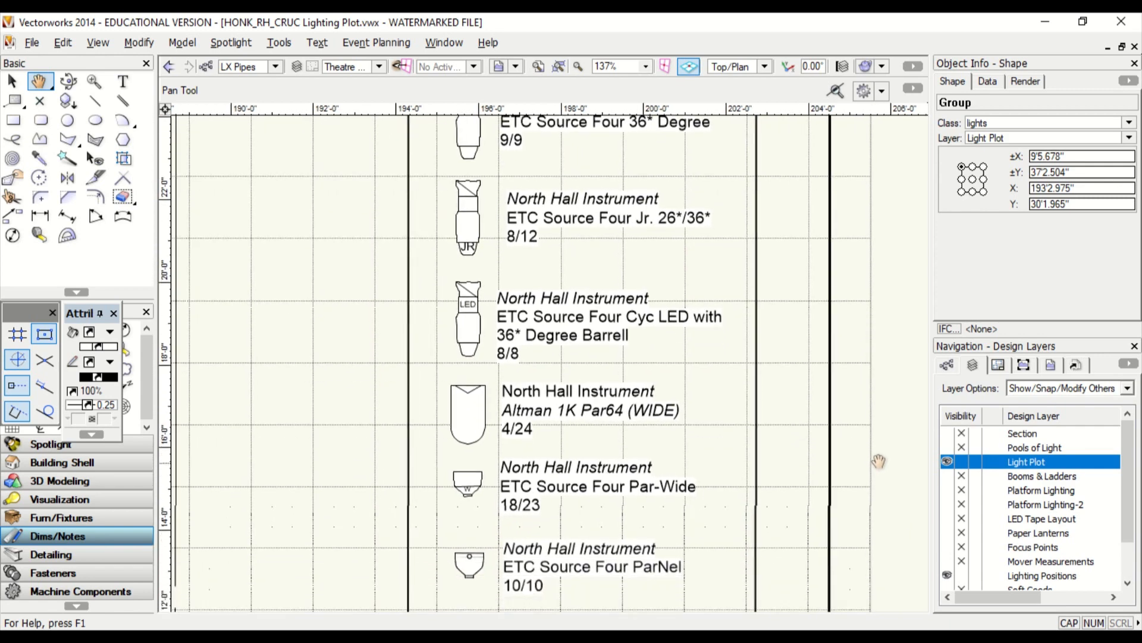
pyautogui.scroll(-3)
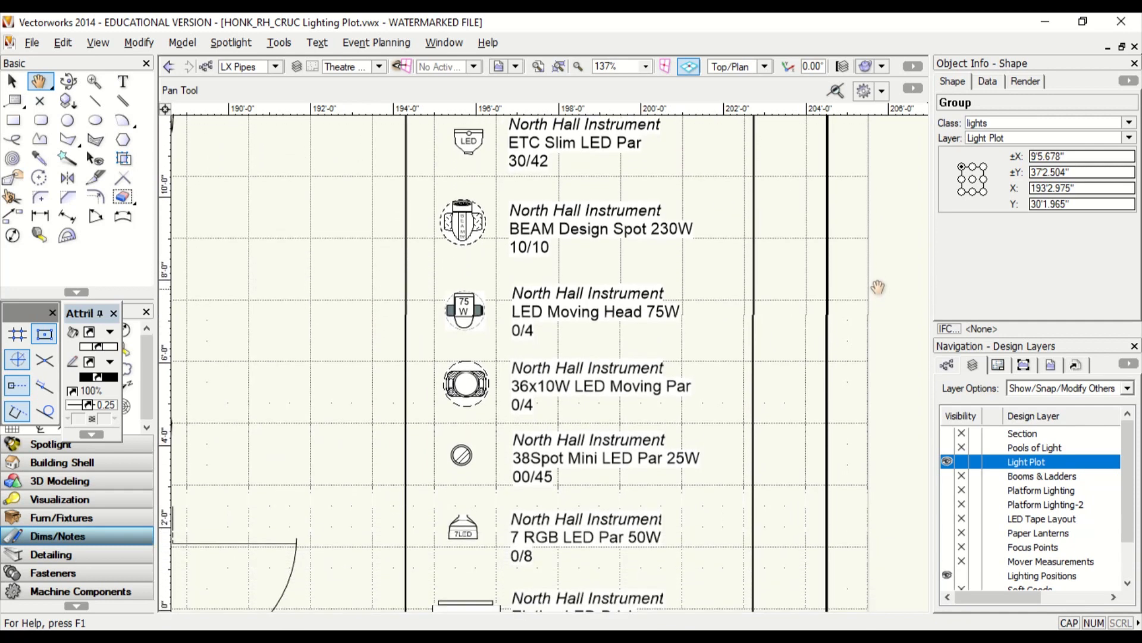
pyautogui.scroll(-3)
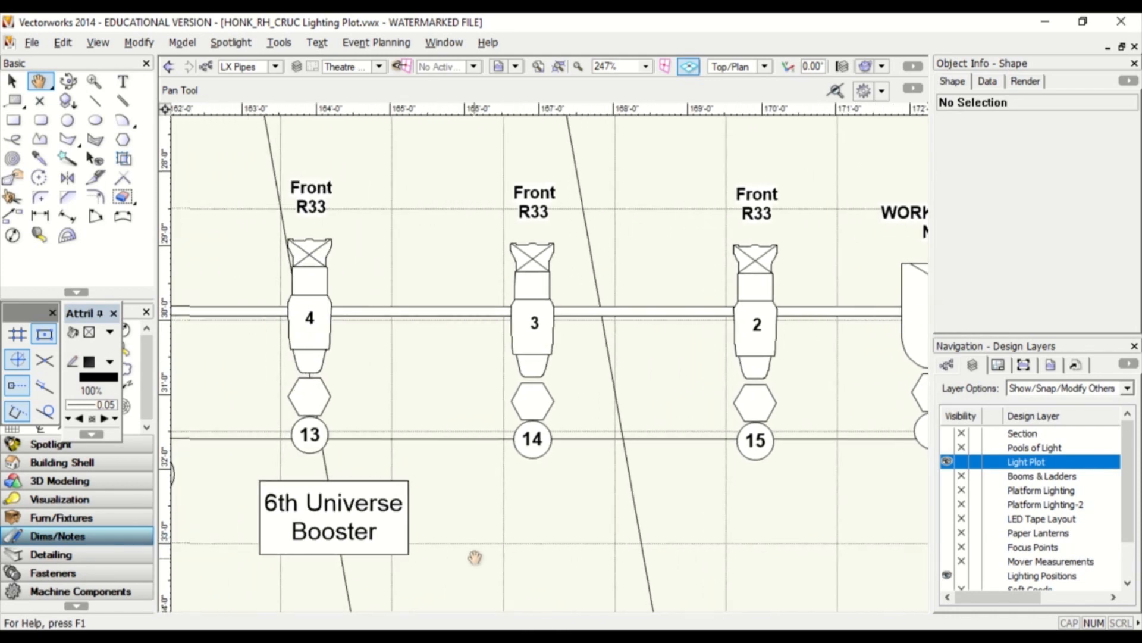
# - Pan along the front pipe to show SPOT 3 and its iris, 750W lamp note
pyautogui.moveTo(473, 558); pyautogui.dragTo(269, 460)
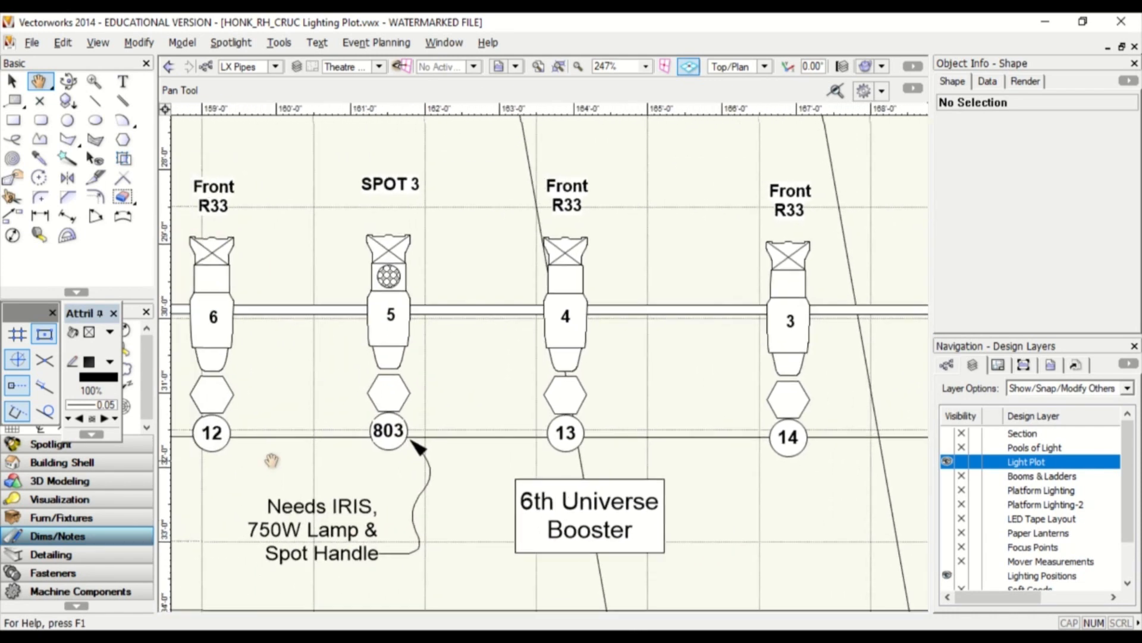